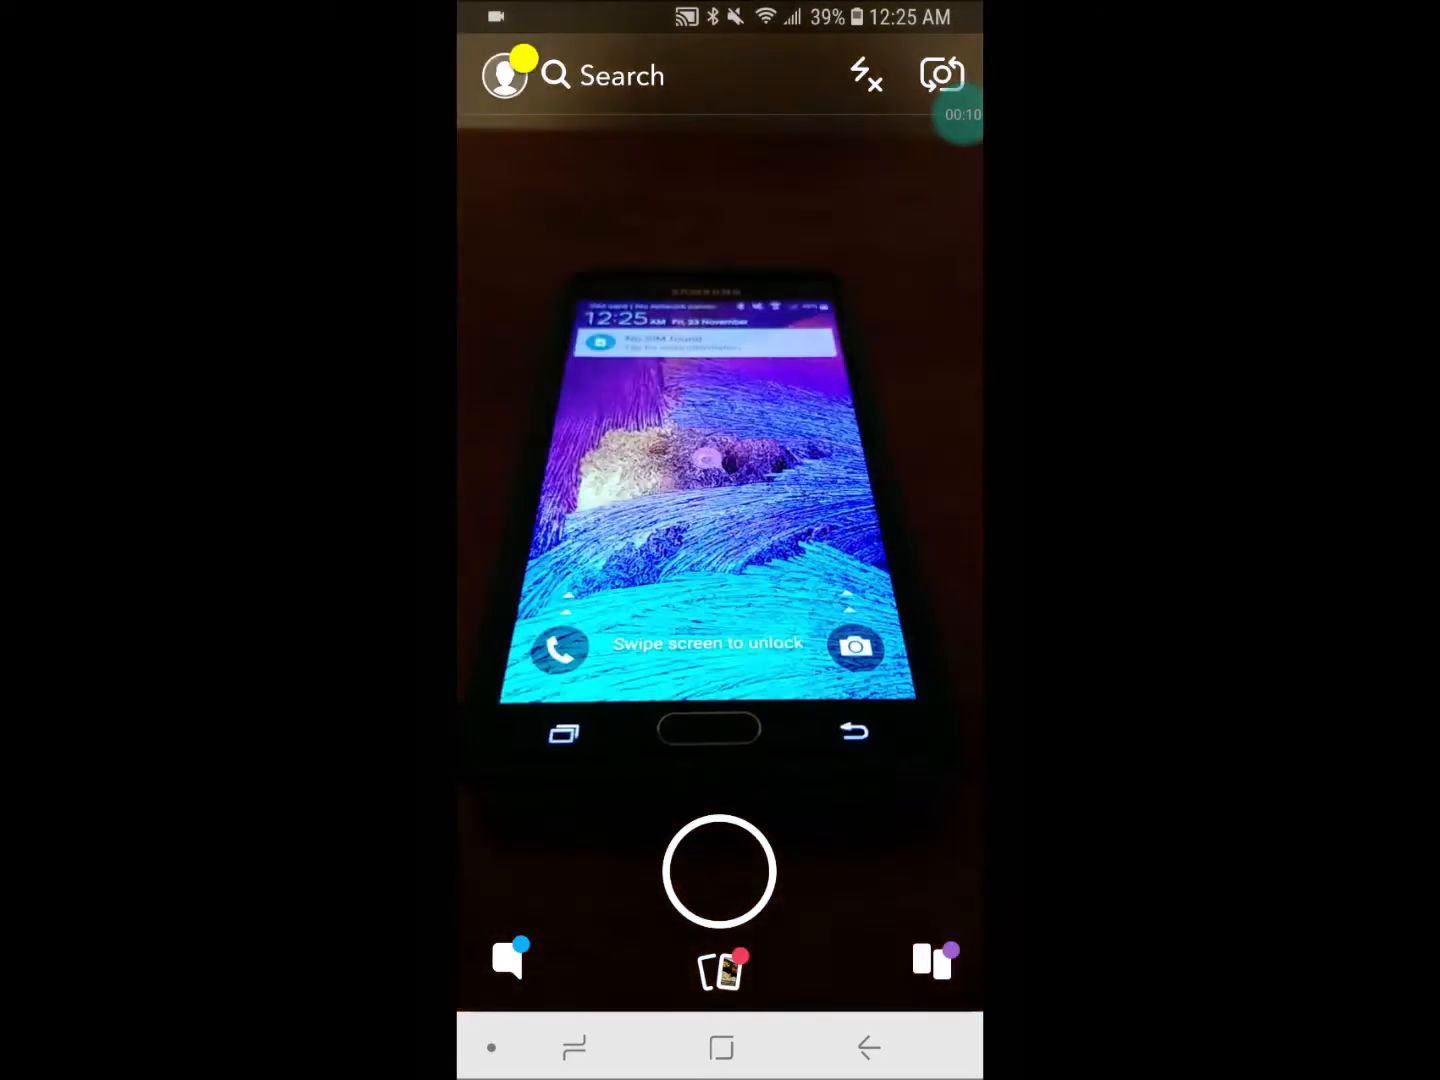
Step: Tap the Search bar on the Snapchat camera screen to begin a place search
{"action": "left_click", "coordinate": [719, 869]}
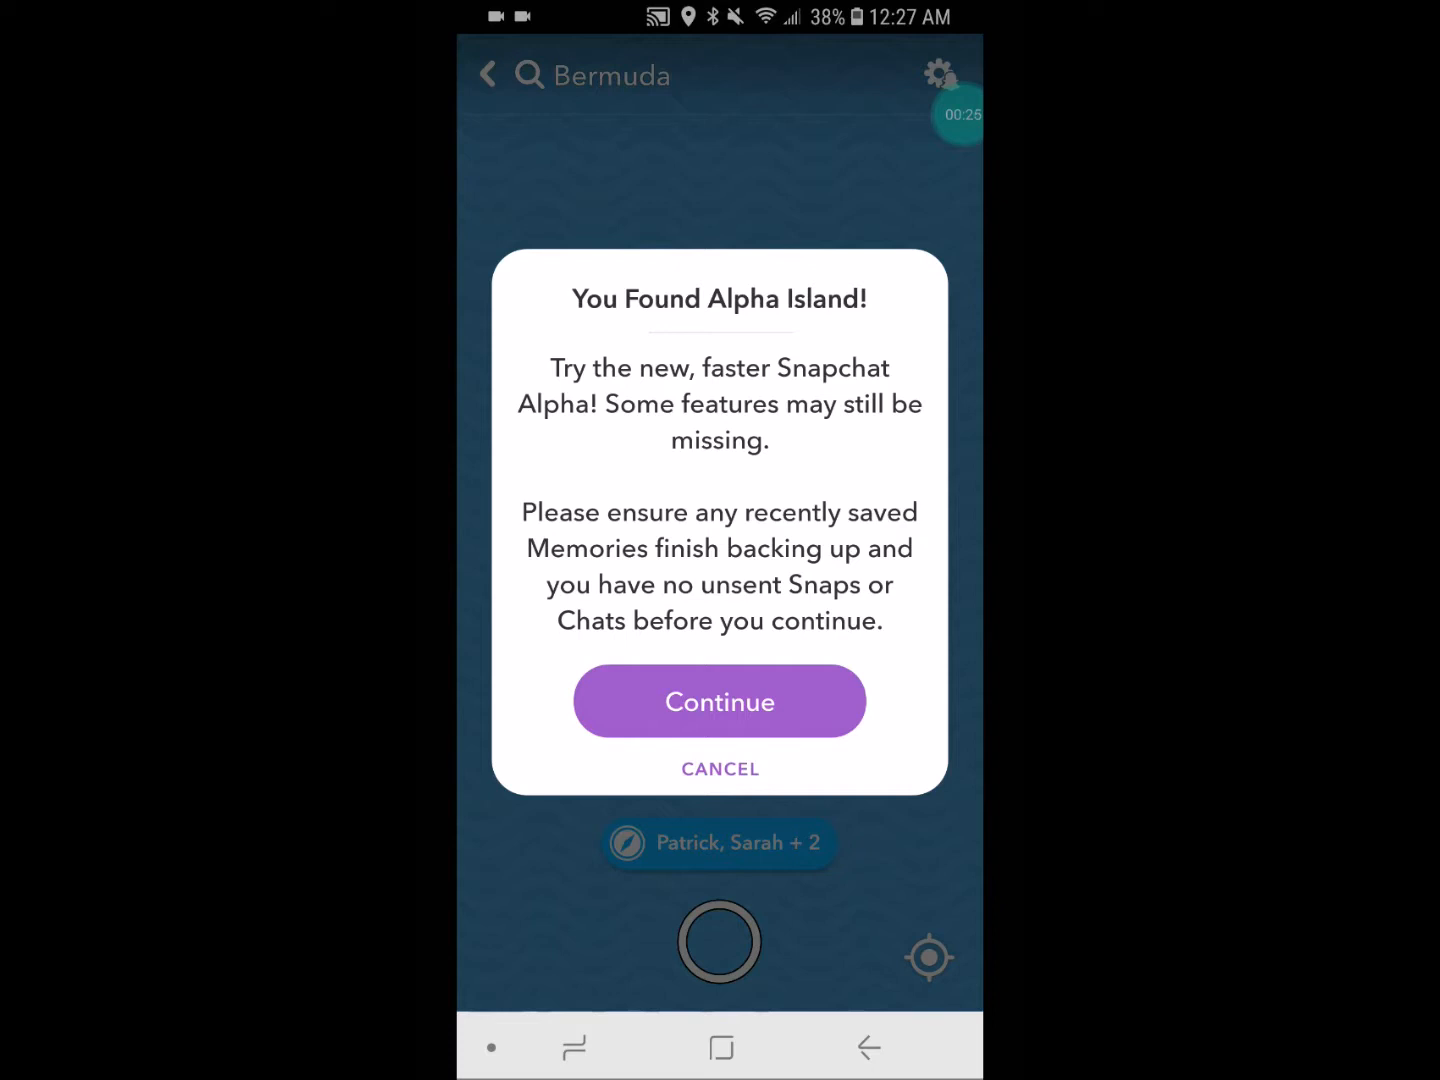
Step: Accept switching to Snapchat Alpha, focus on the phone, and capture the snap
{"action": "left_click", "coordinate": [719, 701]}
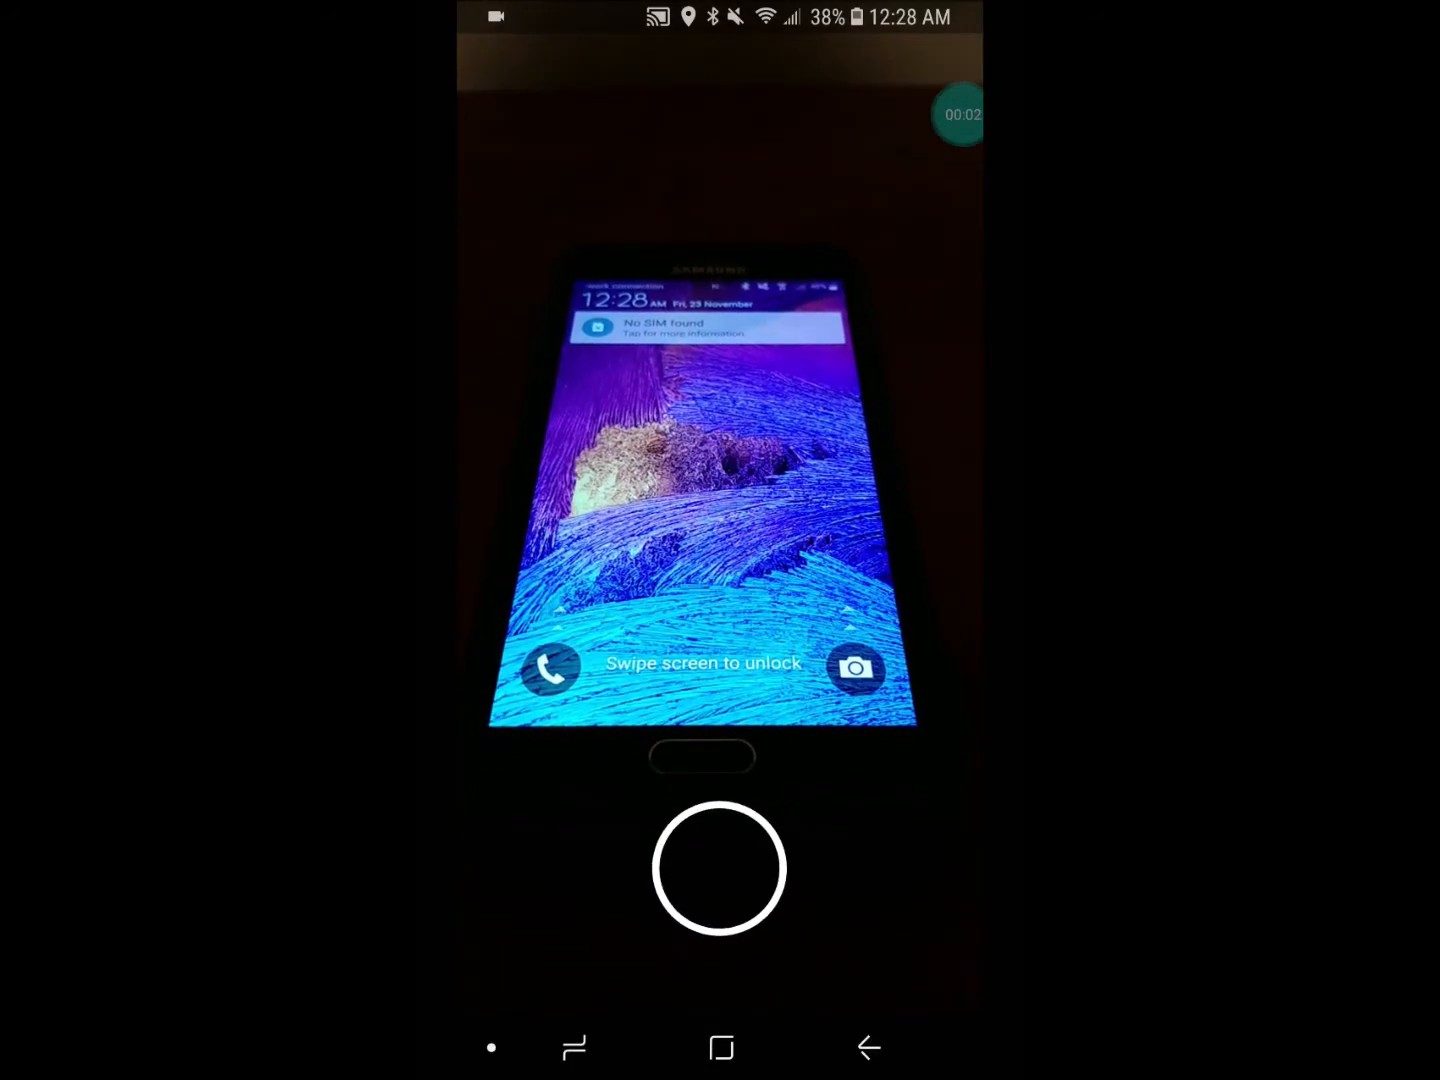
{"action": "left_click", "coordinate": [718, 868]}
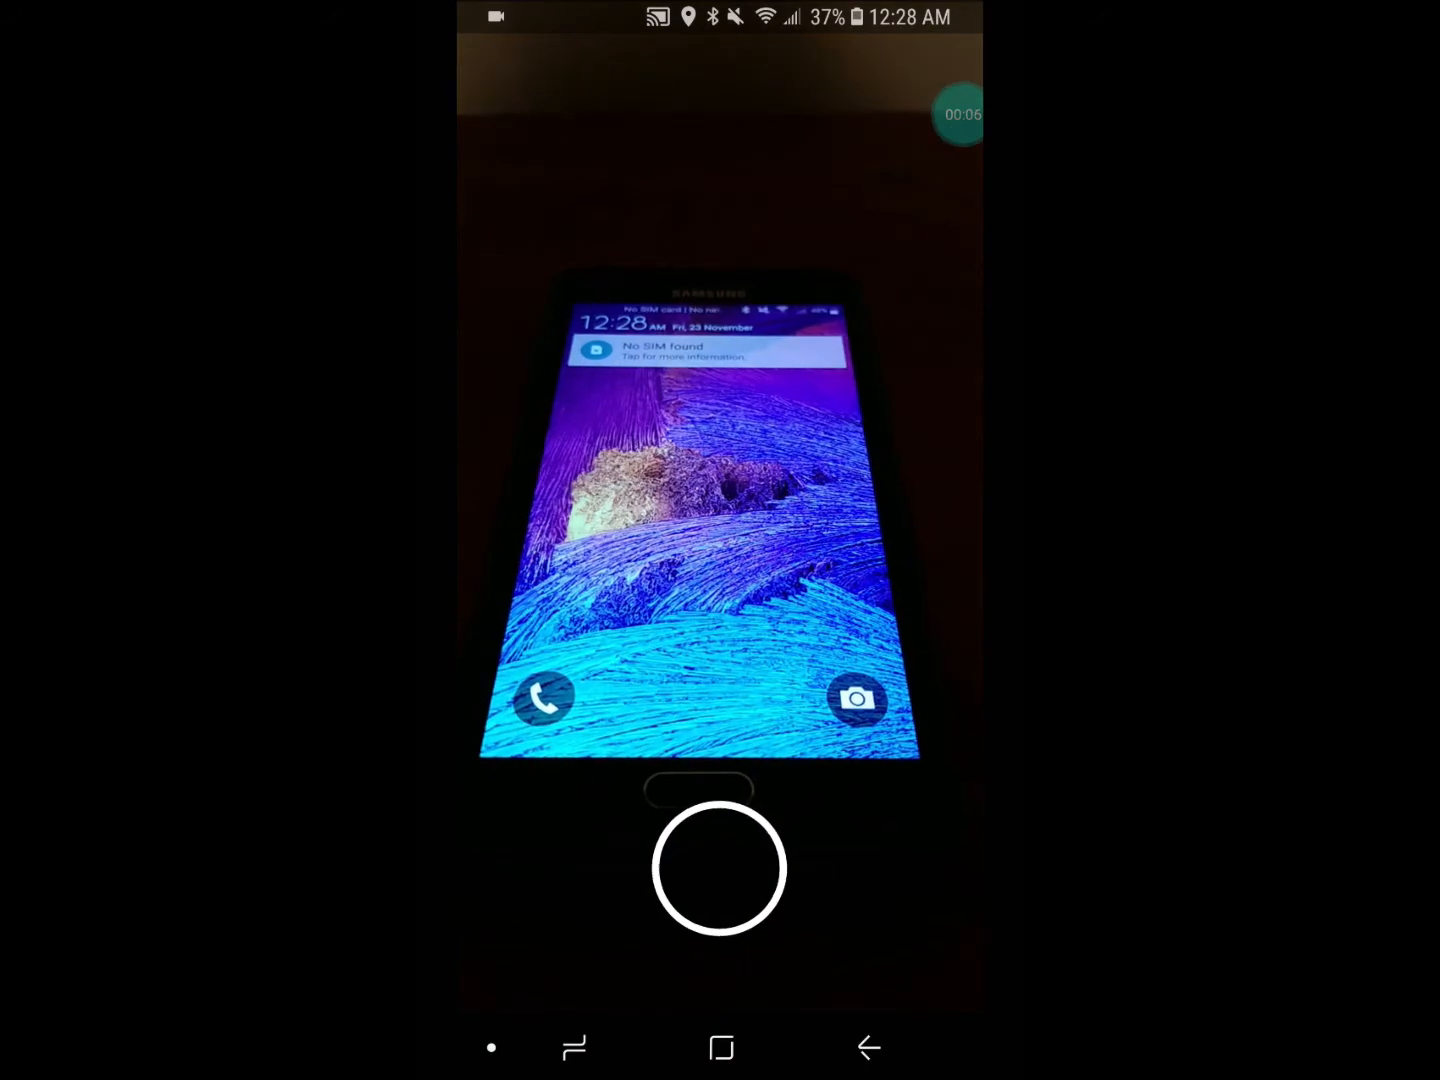
{"action": "left_click", "coordinate": [718, 867]}
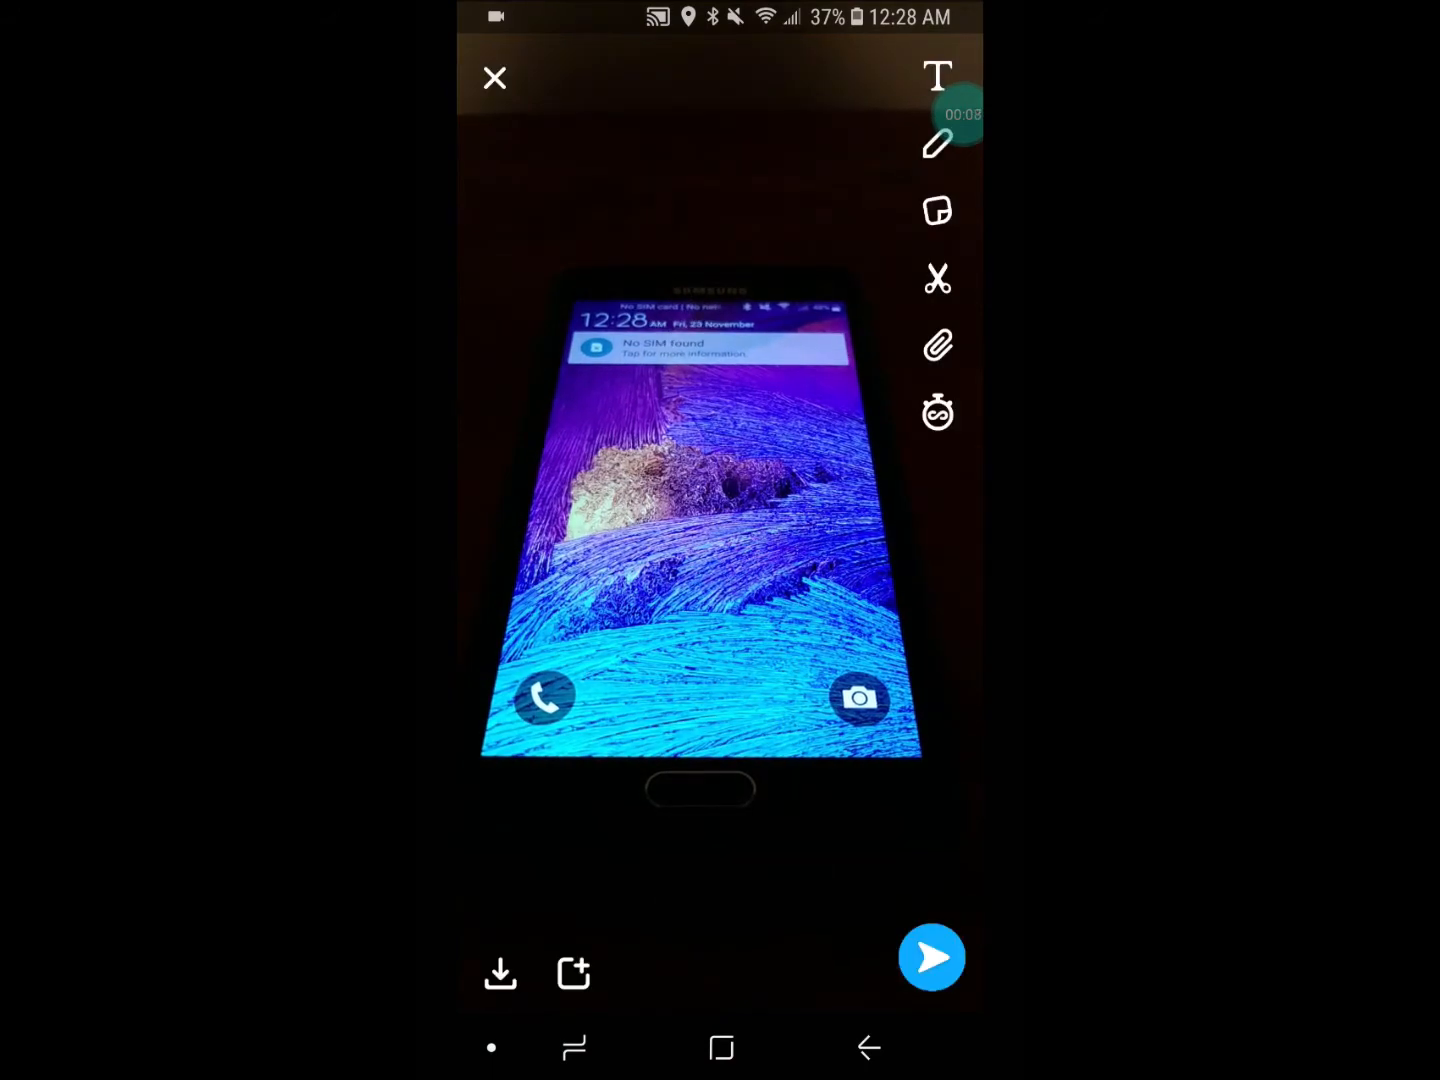